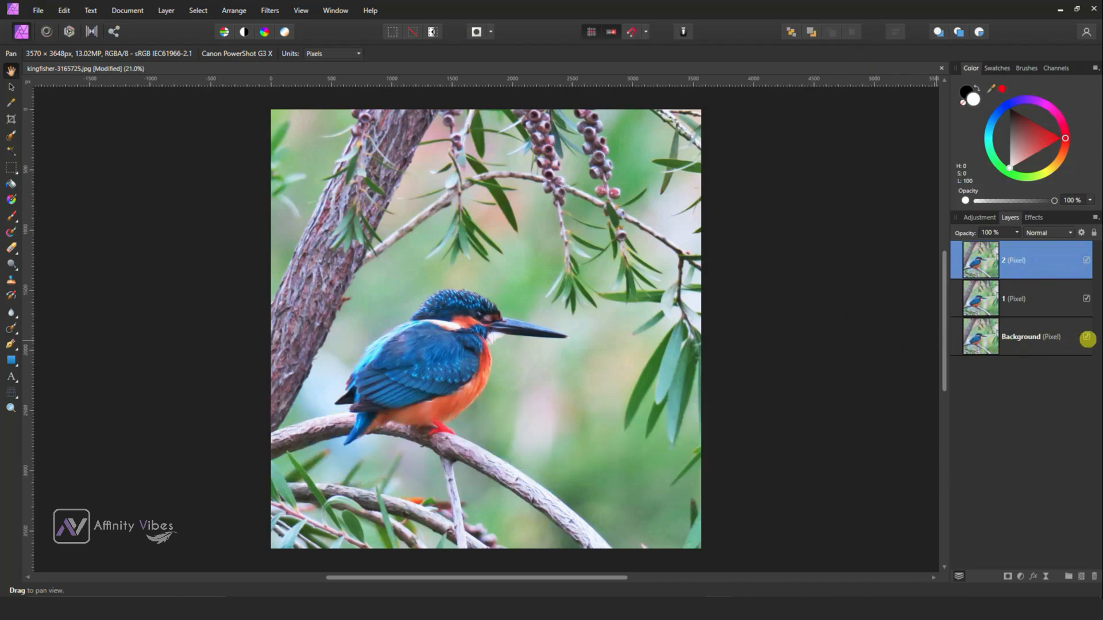
# - Hide the Background layer and brush-select the kingfisher, its tail and the branch
pyautogui.click(1088, 339)
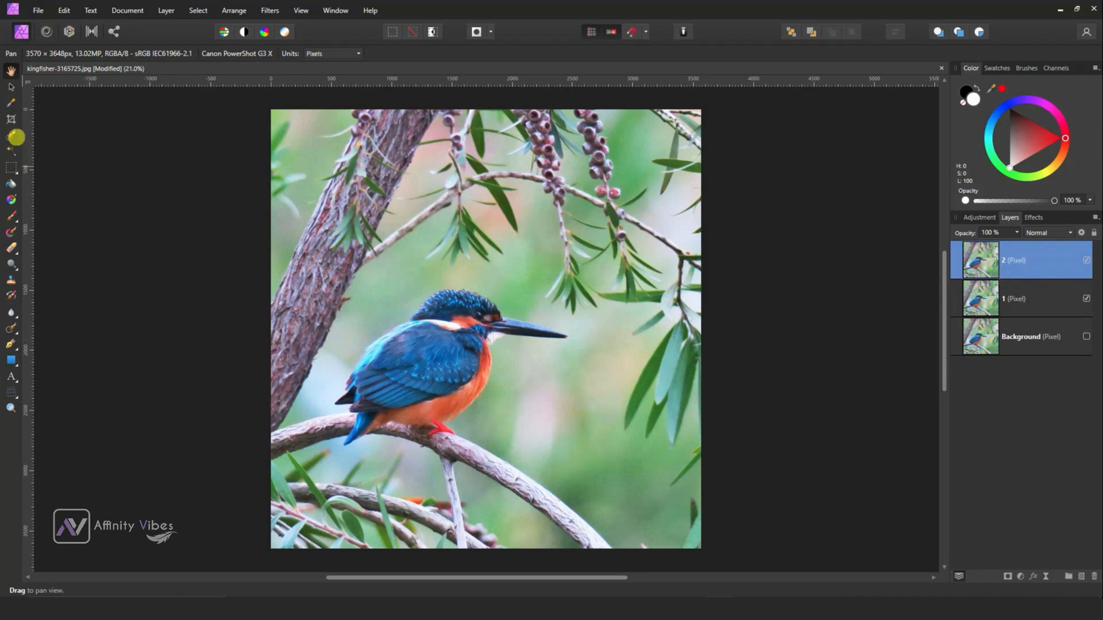
pyautogui.click(11, 135)
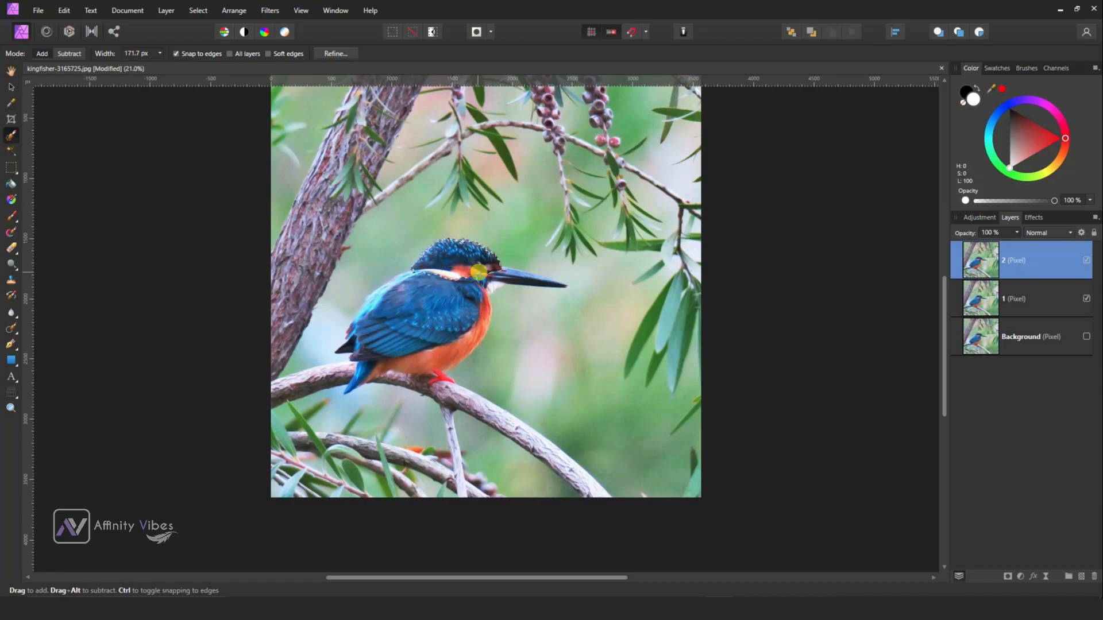
pyautogui.scroll(3)
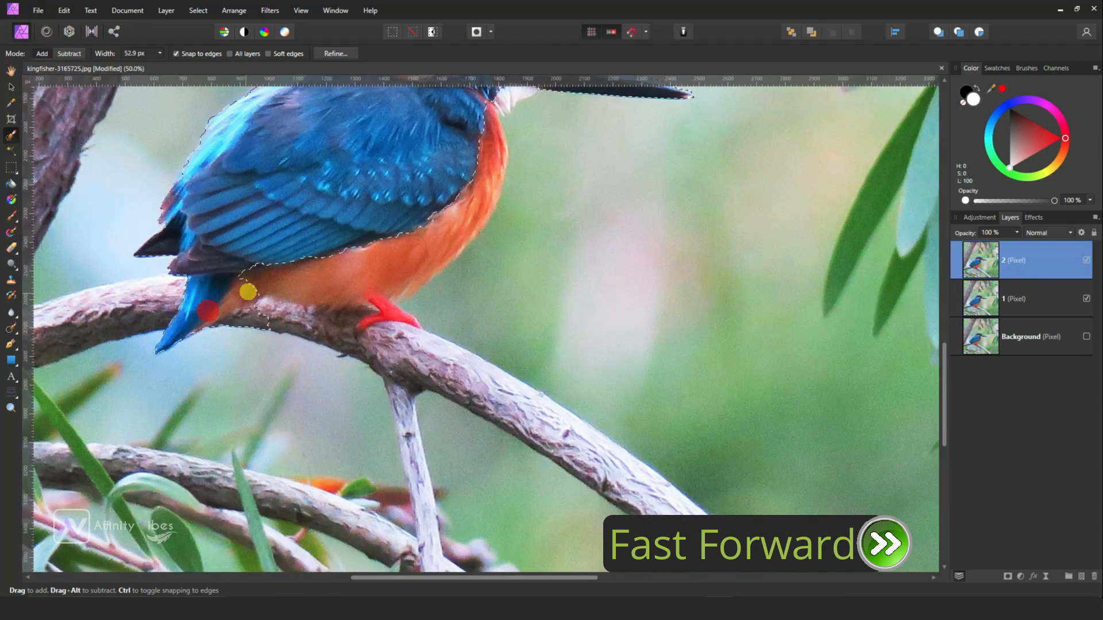
pyautogui.click(12, 136)
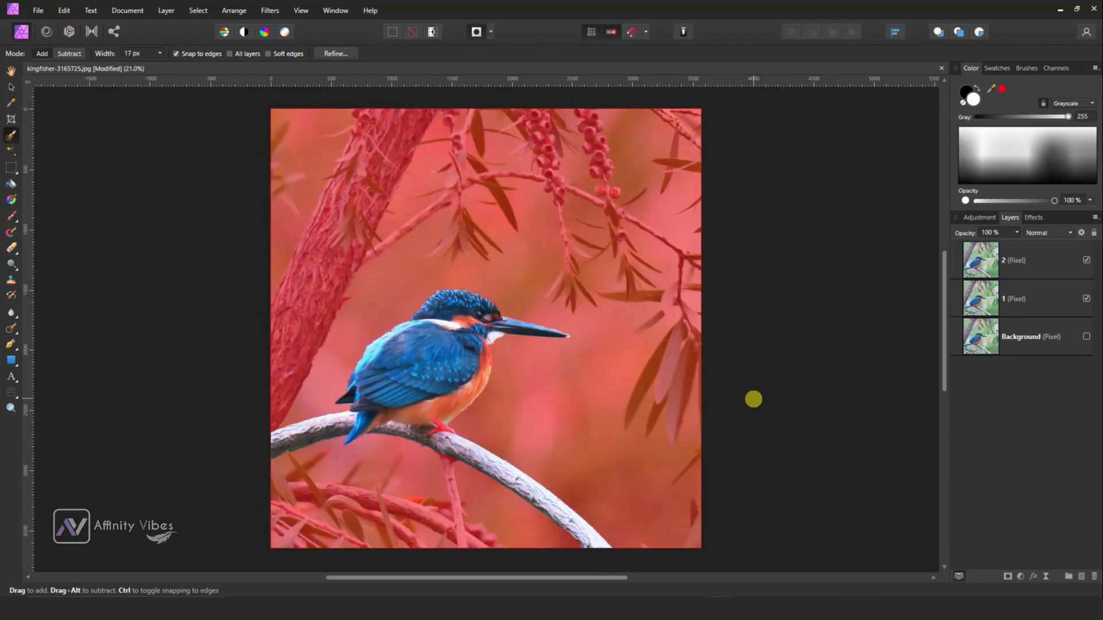
# - Refine the selection edges with the Overlay preview and apply the result
pyautogui.click(336, 54)
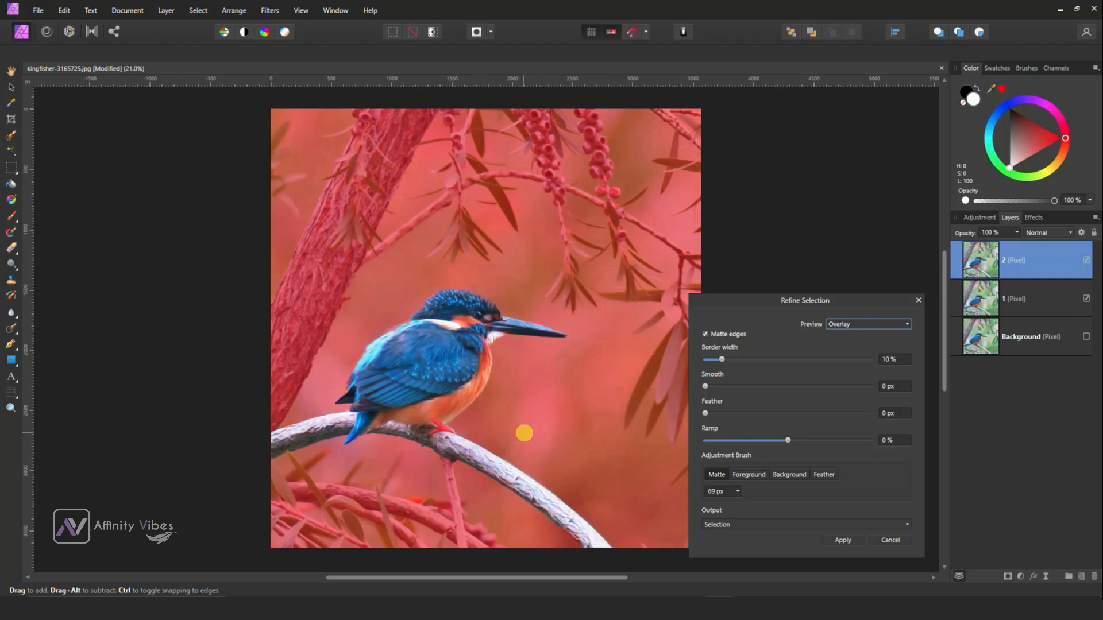
pyautogui.click(843, 540)
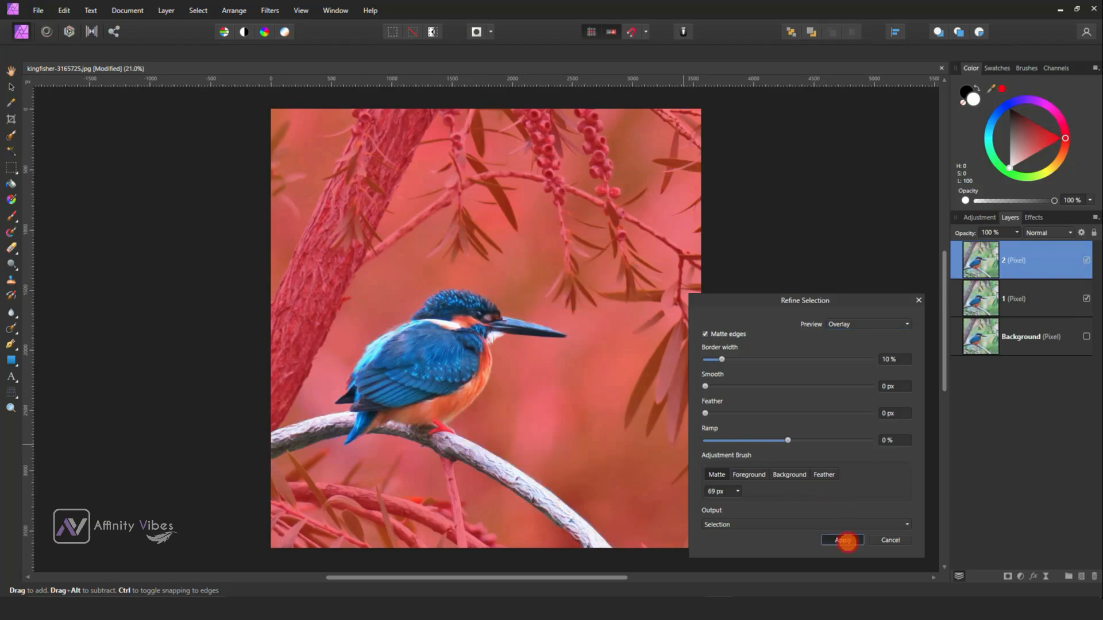
pyautogui.click(842, 540)
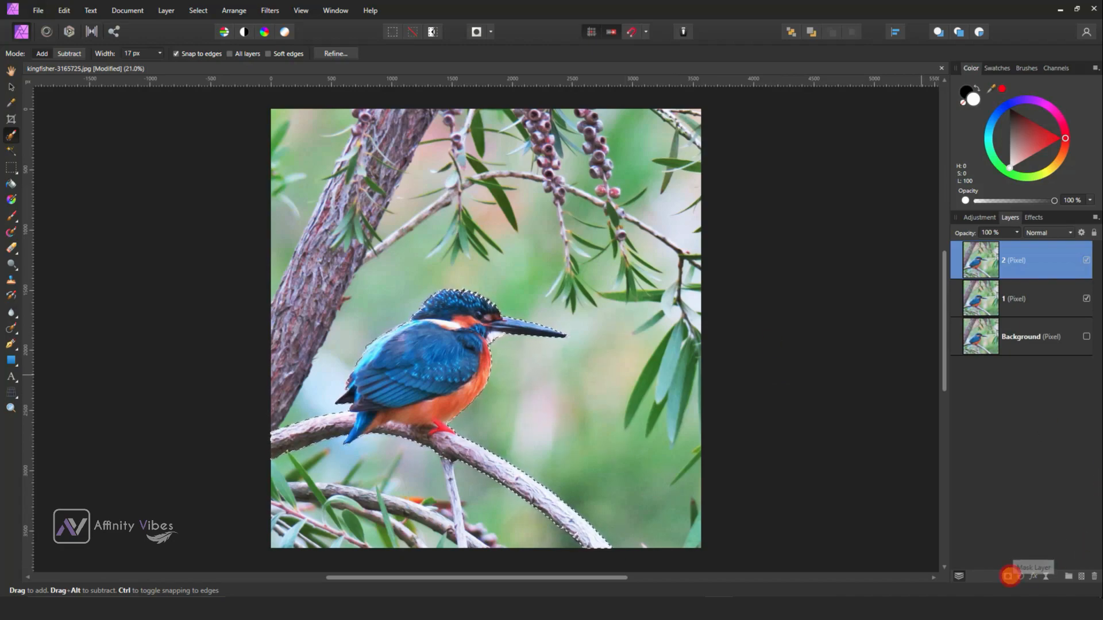
# - Mask layer 2 to the selection, show layer 1 again and make it the working layer
pyautogui.click(1006, 575)
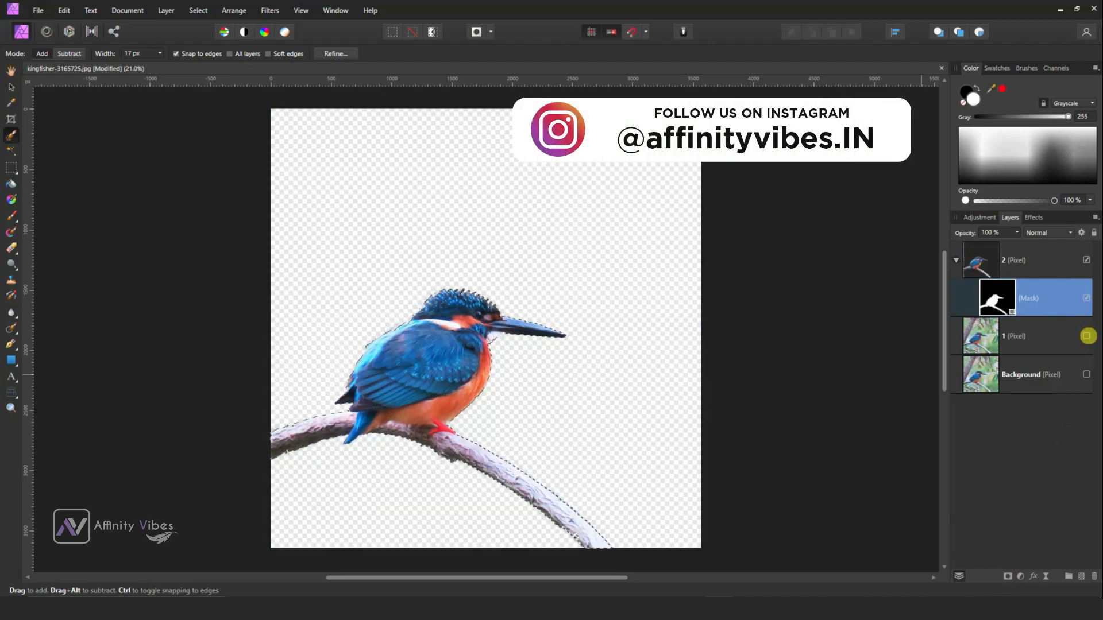
pyautogui.click(1087, 336)
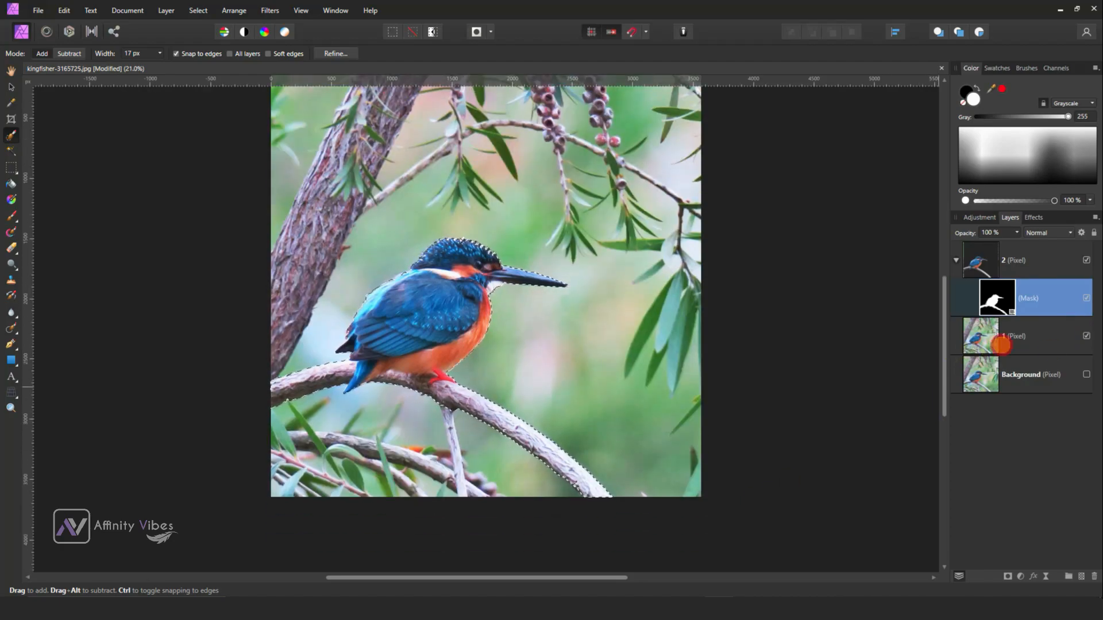
pyautogui.click(1019, 336)
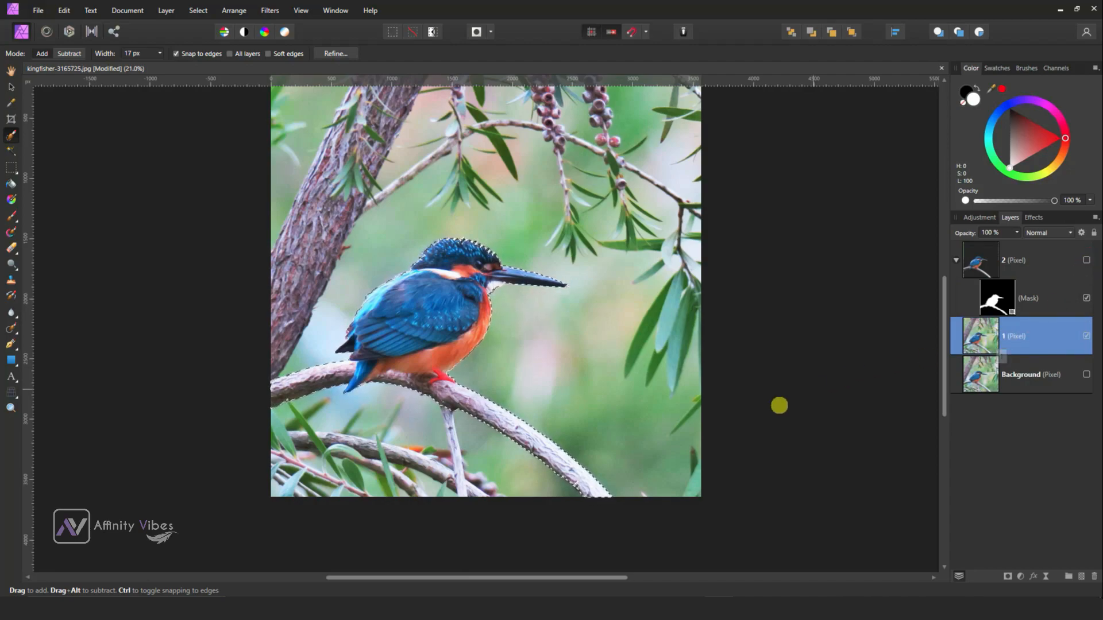
# - Grow the selection by a 15 px radius via Select > Grow / Shrink
pyautogui.click(198, 10)
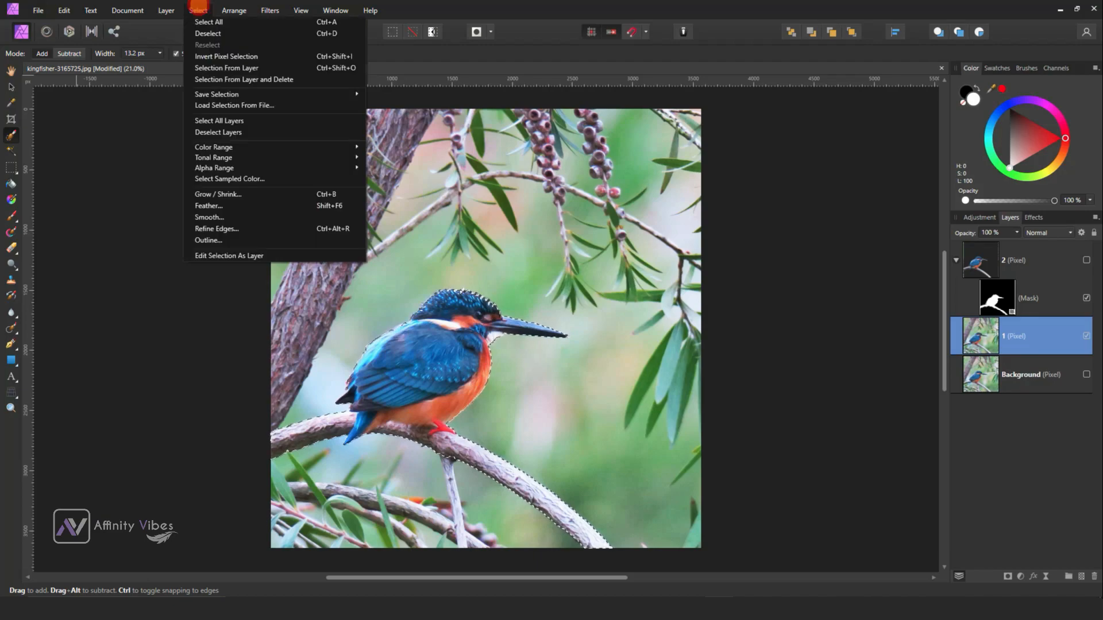
pyautogui.moveTo(219, 195)
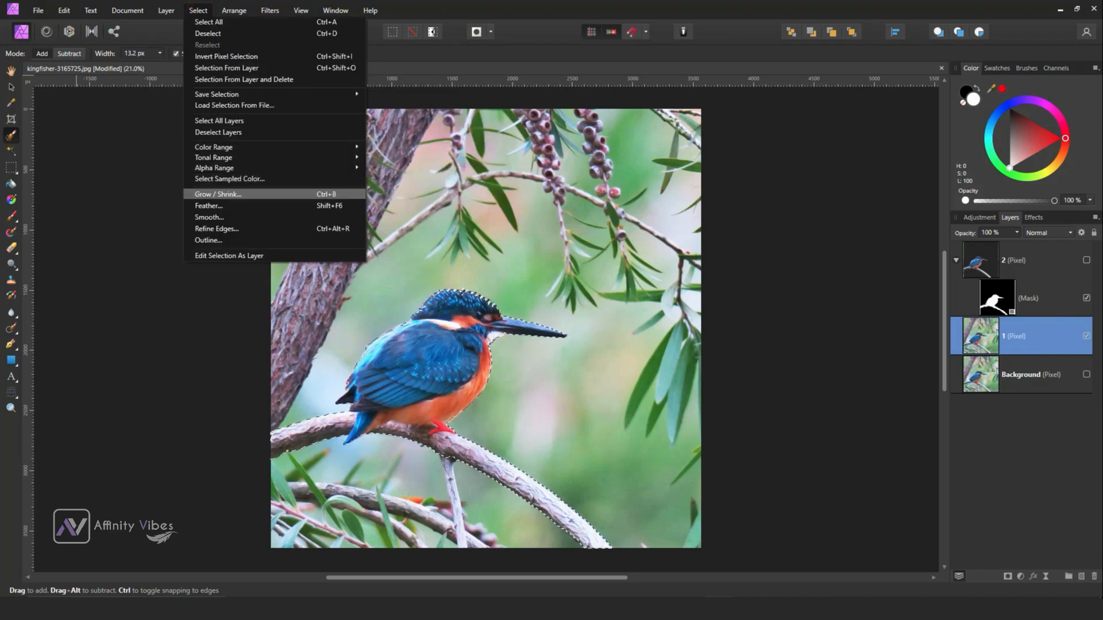
pyautogui.click(219, 194)
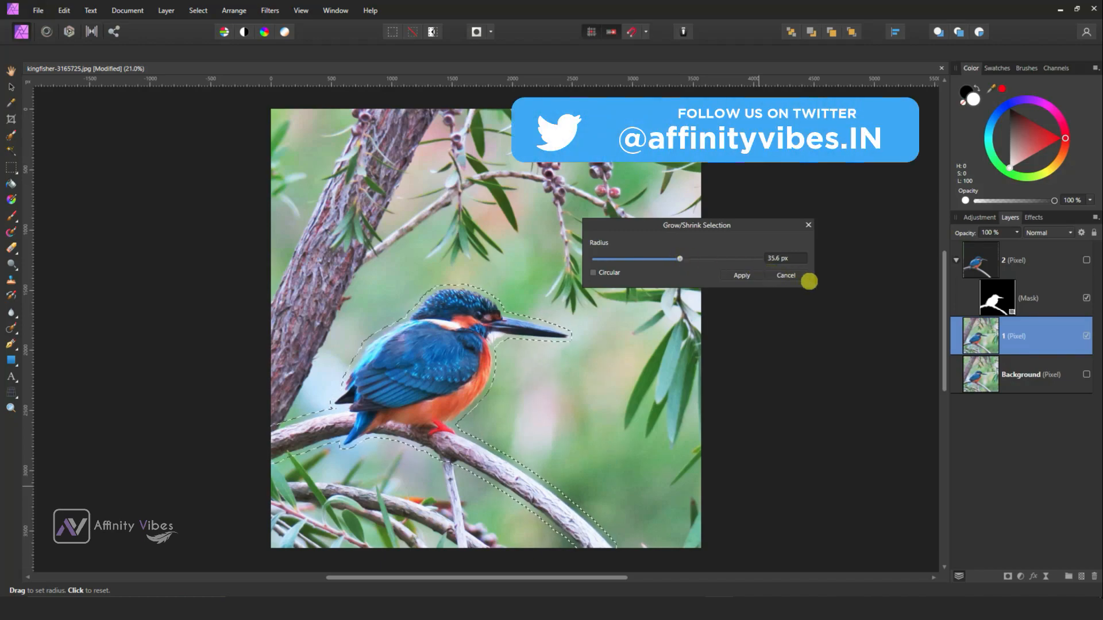
pyautogui.tripleClick(785, 258)
pyautogui.write('15')
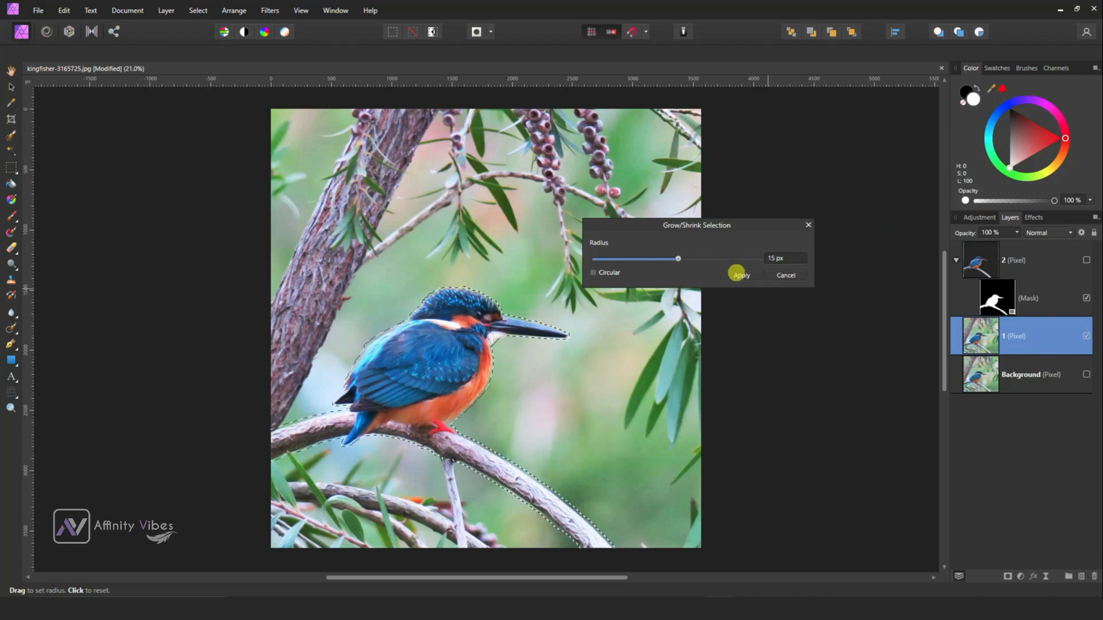
pyautogui.click(741, 275)
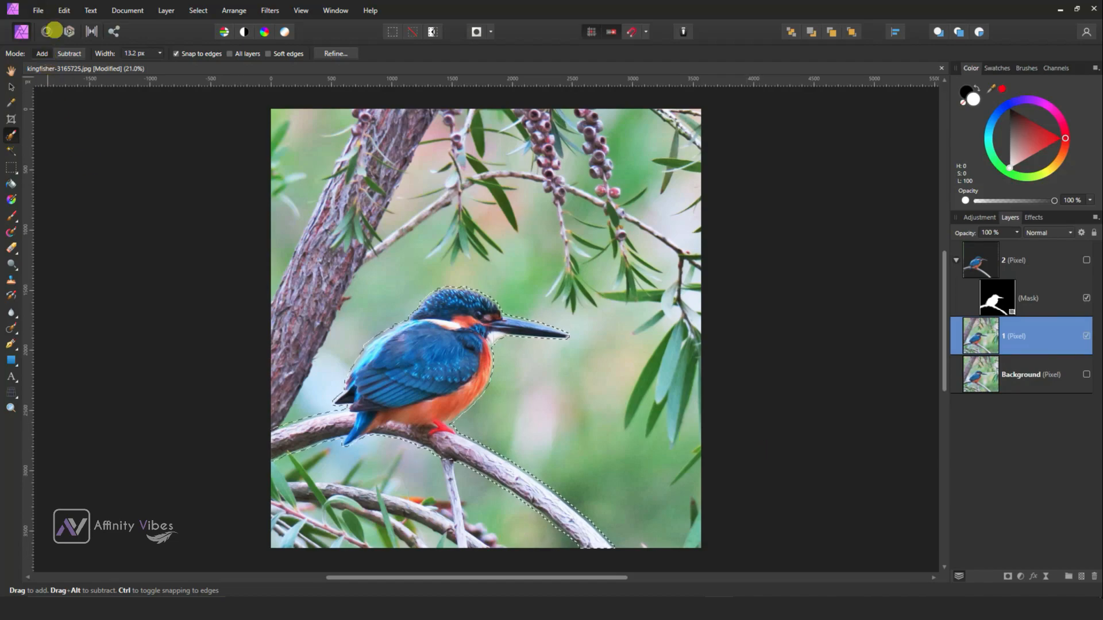
# - Inpaint the selected bird area on layer 1 and pick the Inpainting Brush
pyautogui.click(63, 10)
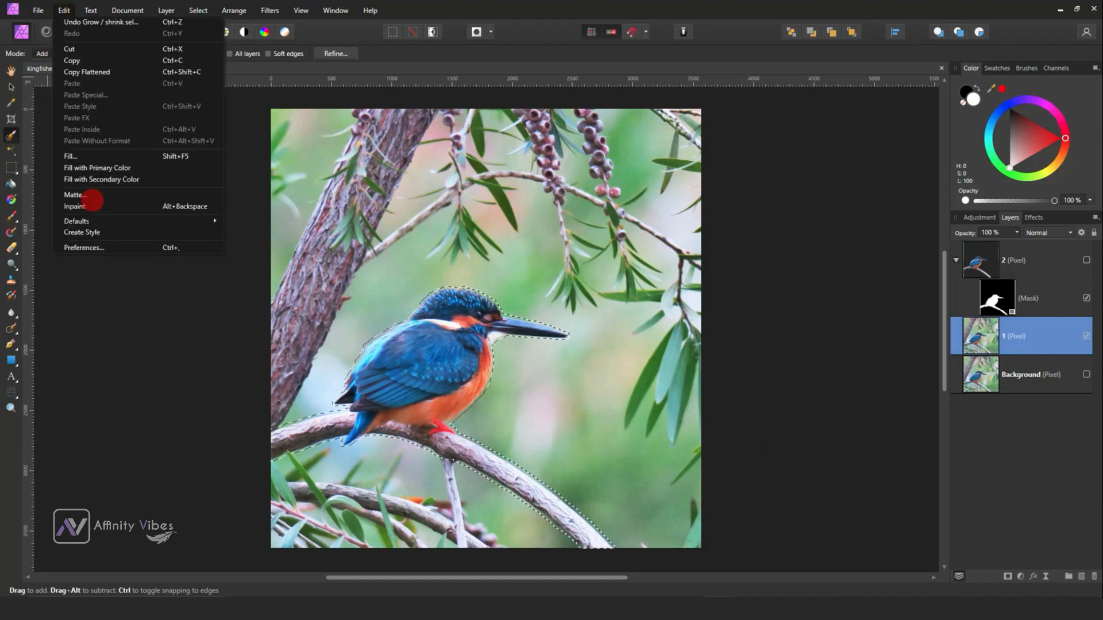
pyautogui.click(75, 206)
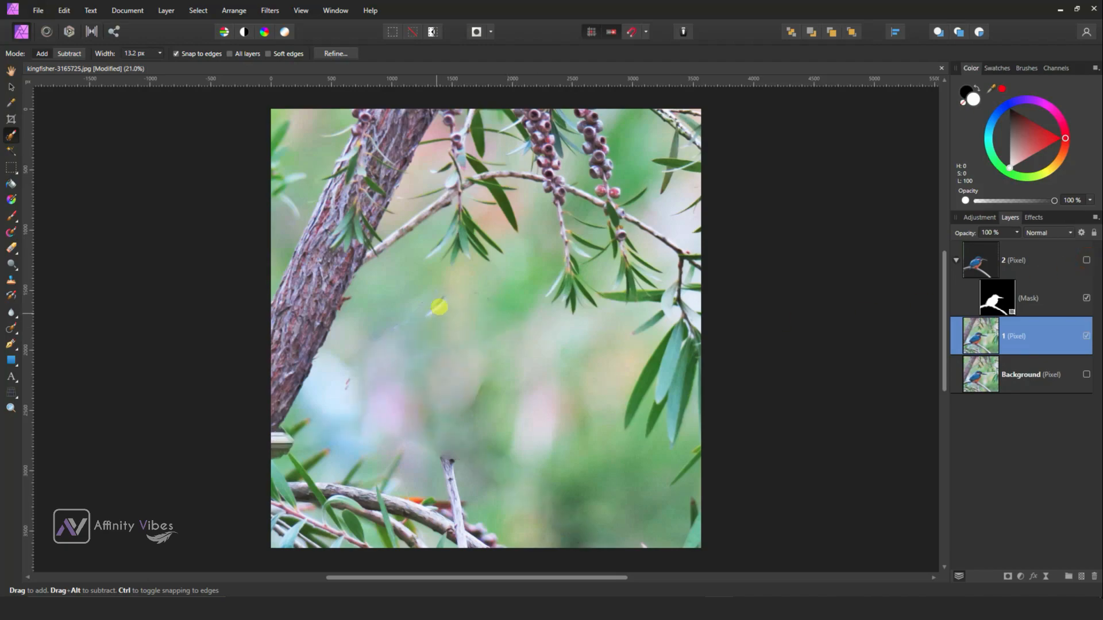
pyautogui.click(1085, 260)
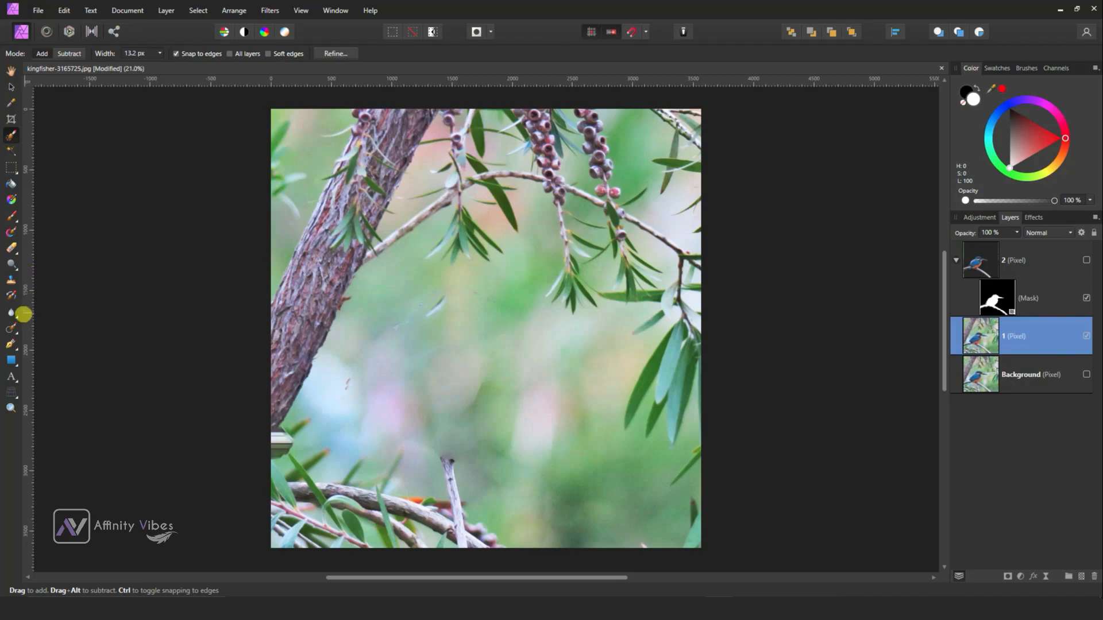
pyautogui.click(11, 329)
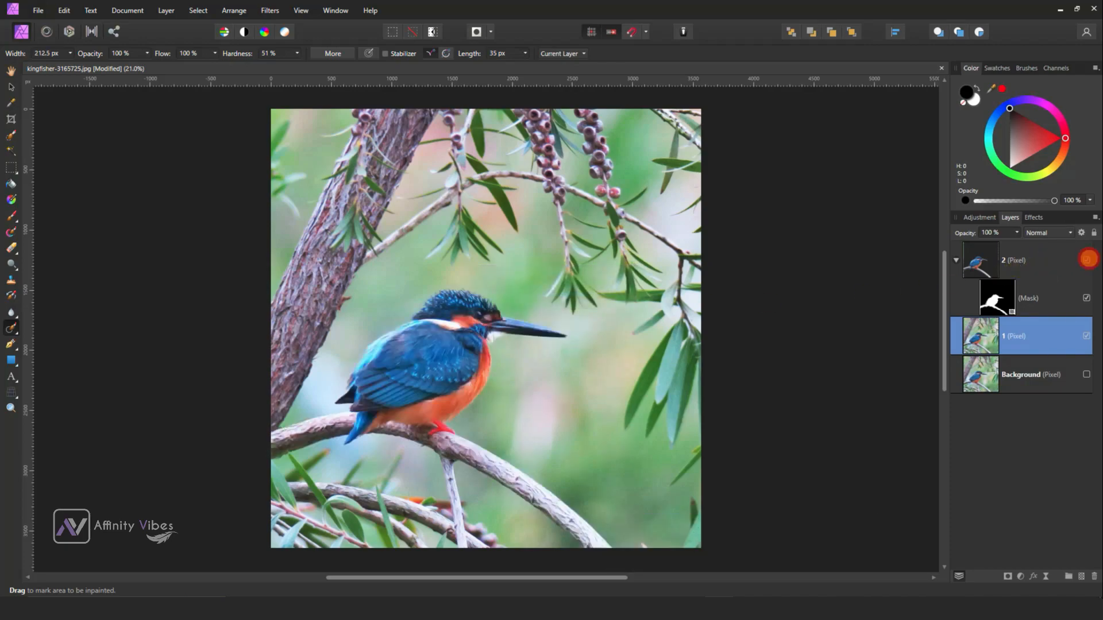
# - Add a live Gaussian blur of about 52 px to layer 1 with Preserve Alpha on
pyautogui.click(1017, 261)
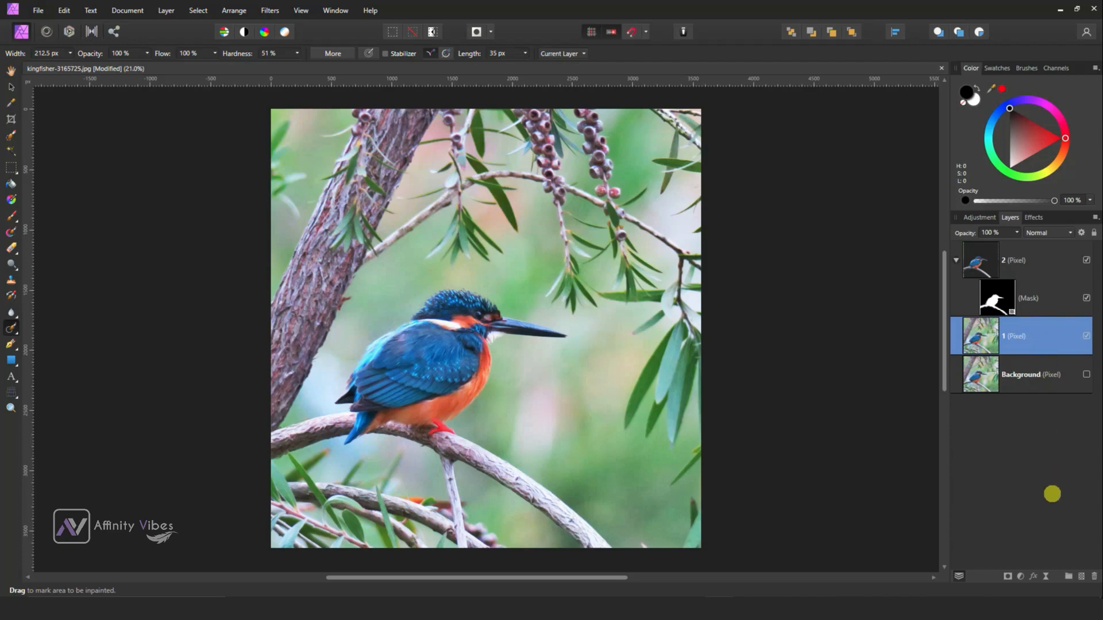
pyautogui.click(269, 10)
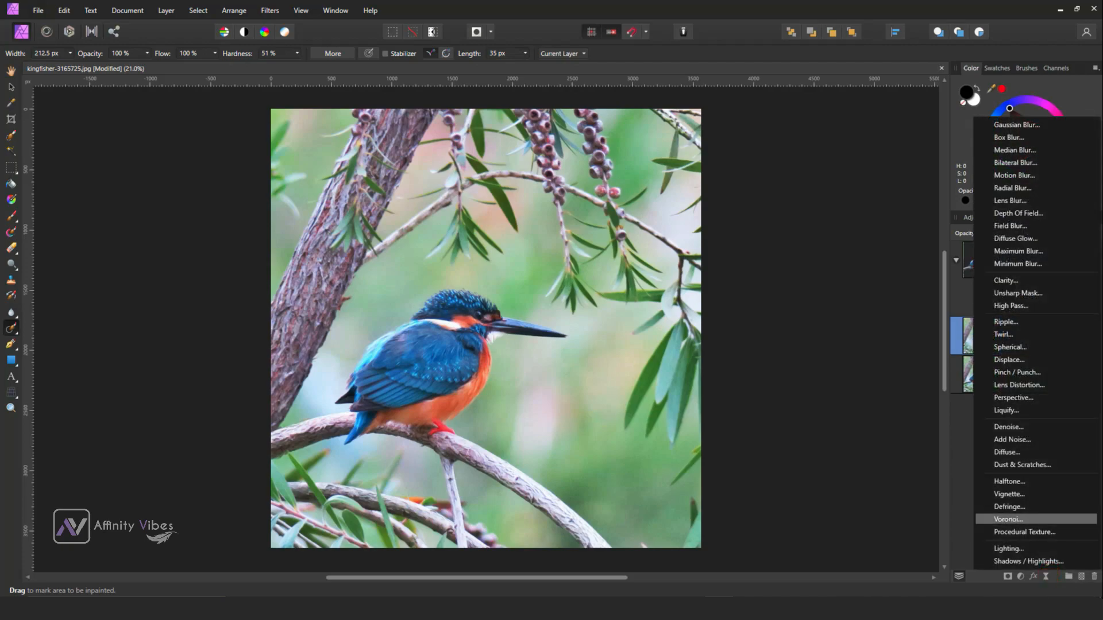
pyautogui.click(1016, 125)
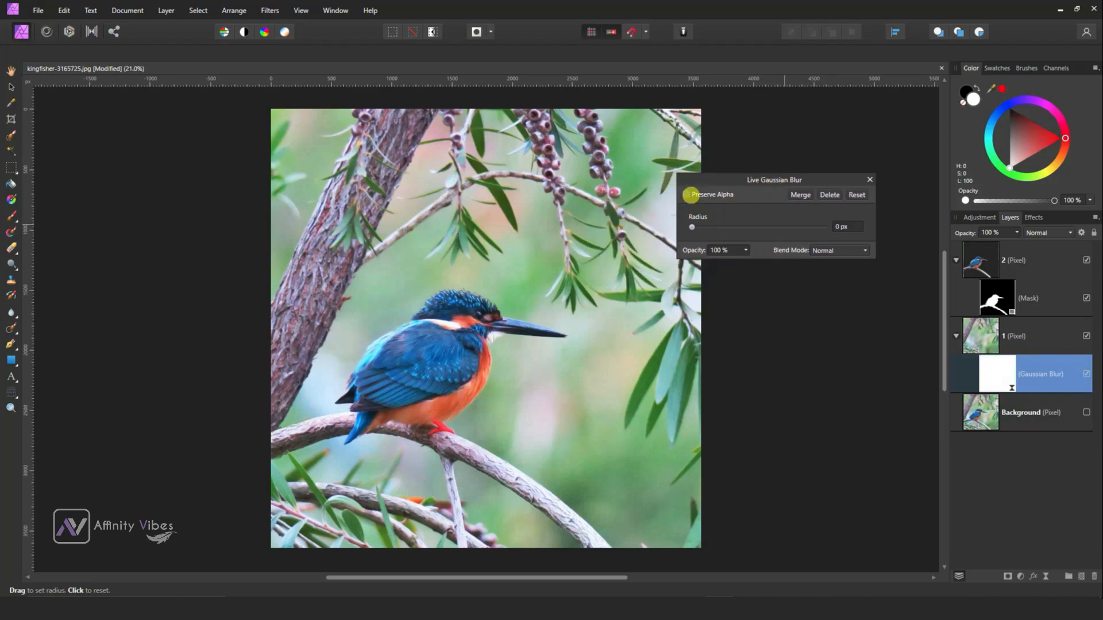
pyautogui.click(688, 194)
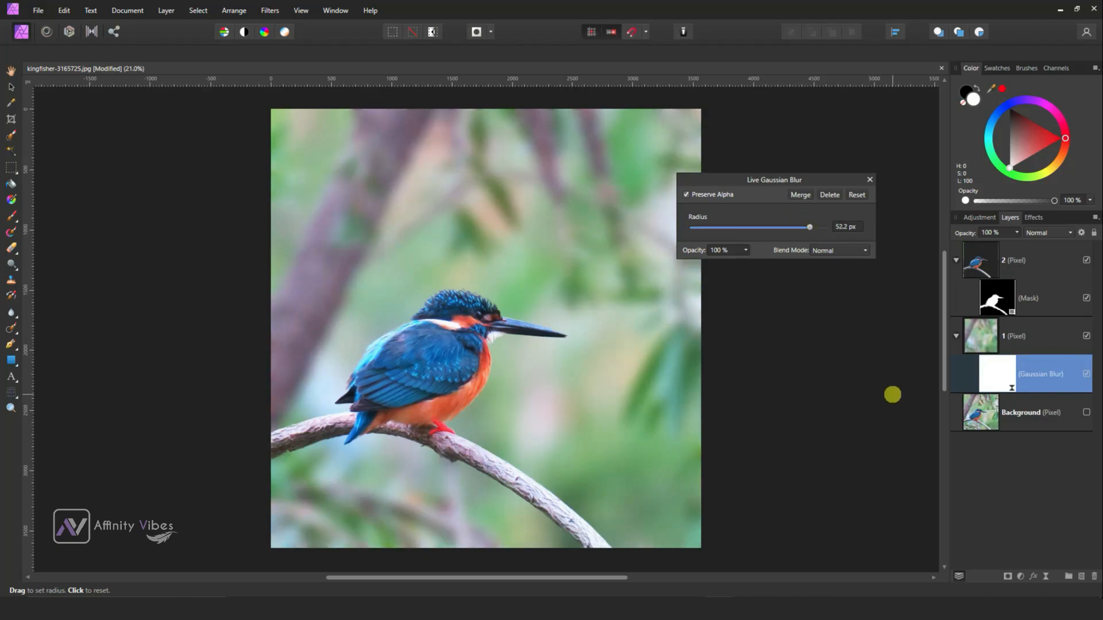
pyautogui.moveTo(799, 243)
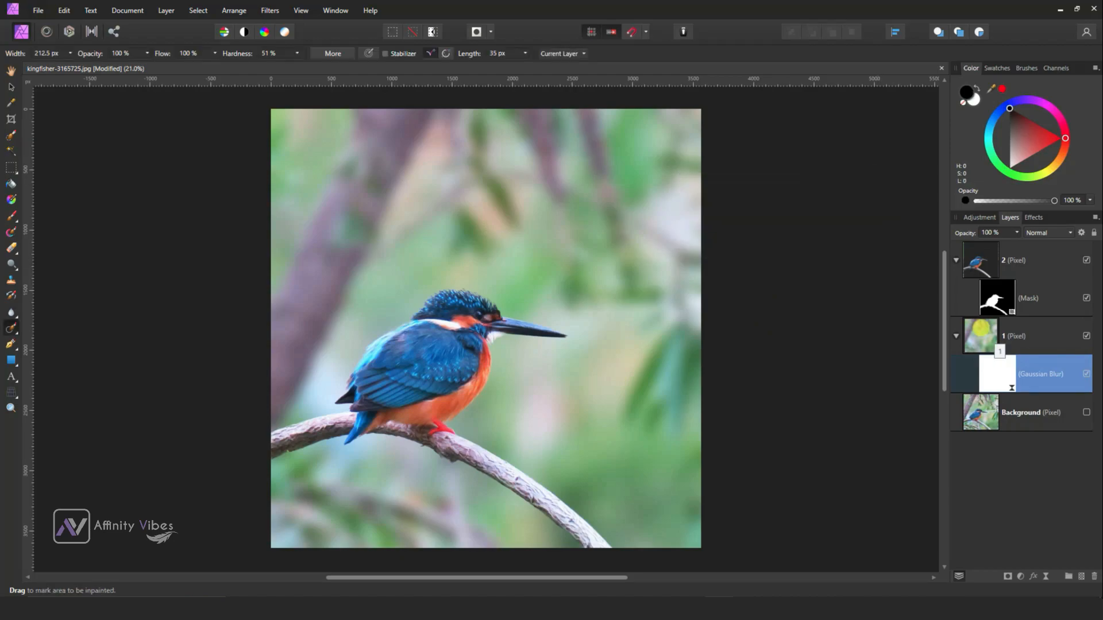
# - Add a Levels adjustment above layer 1 and pull its input levels to darken the greens
pyautogui.click(1013, 336)
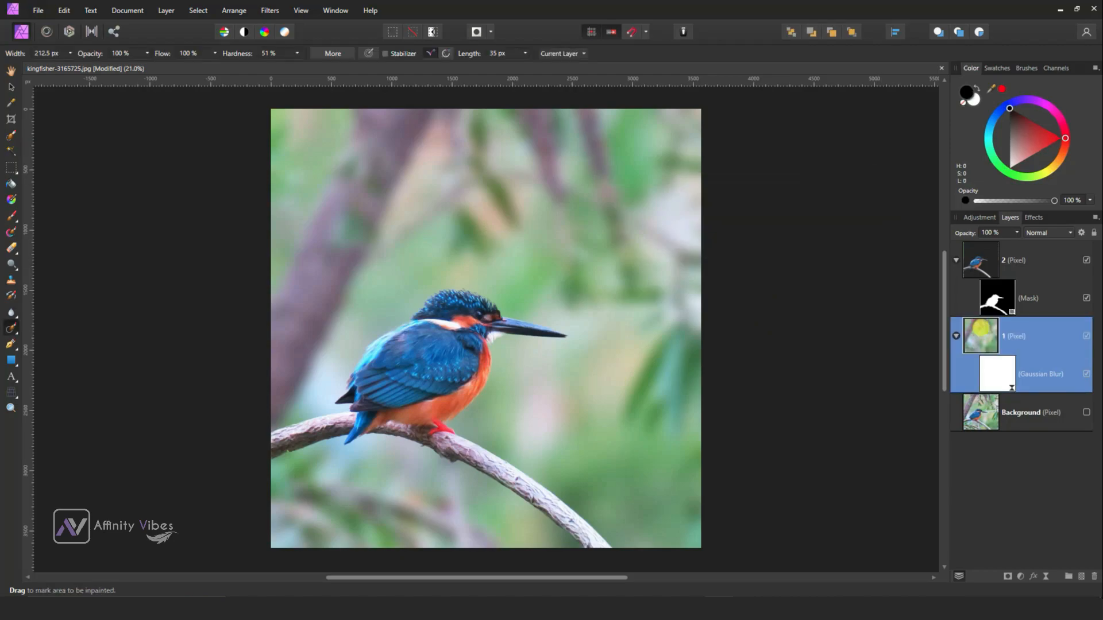
pyautogui.moveTo(1021, 577)
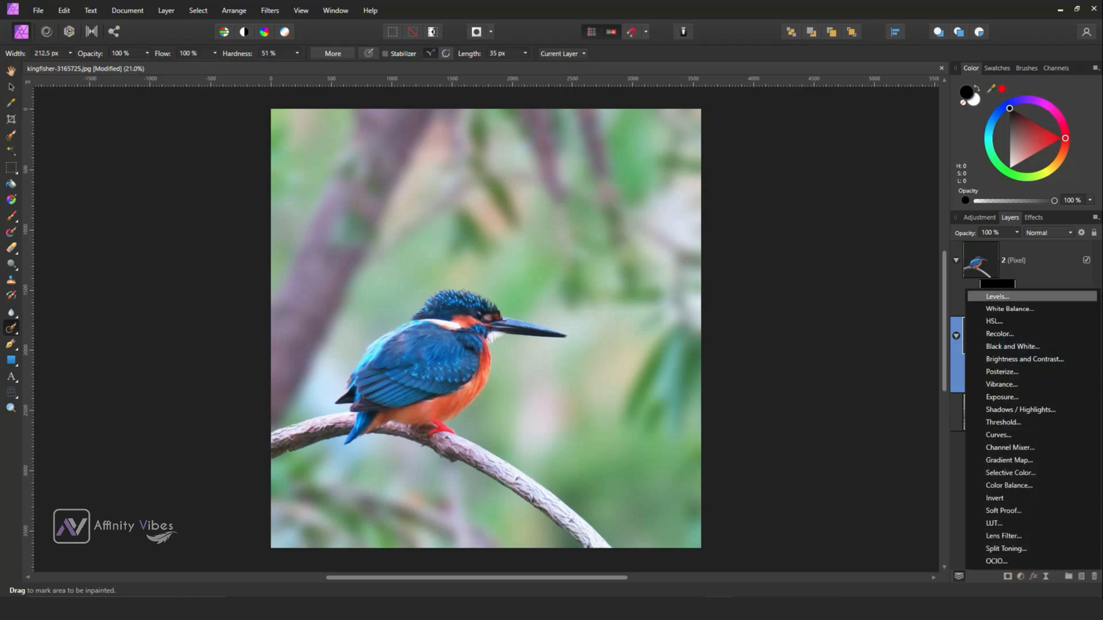
pyautogui.click(997, 296)
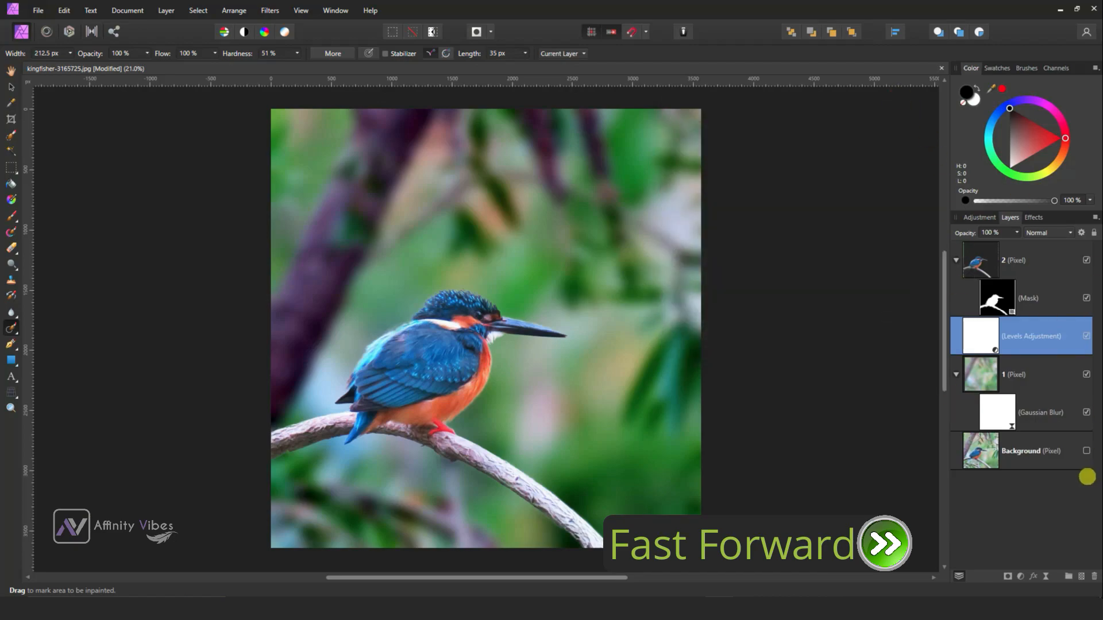
pyautogui.doubleClick(1041, 412)
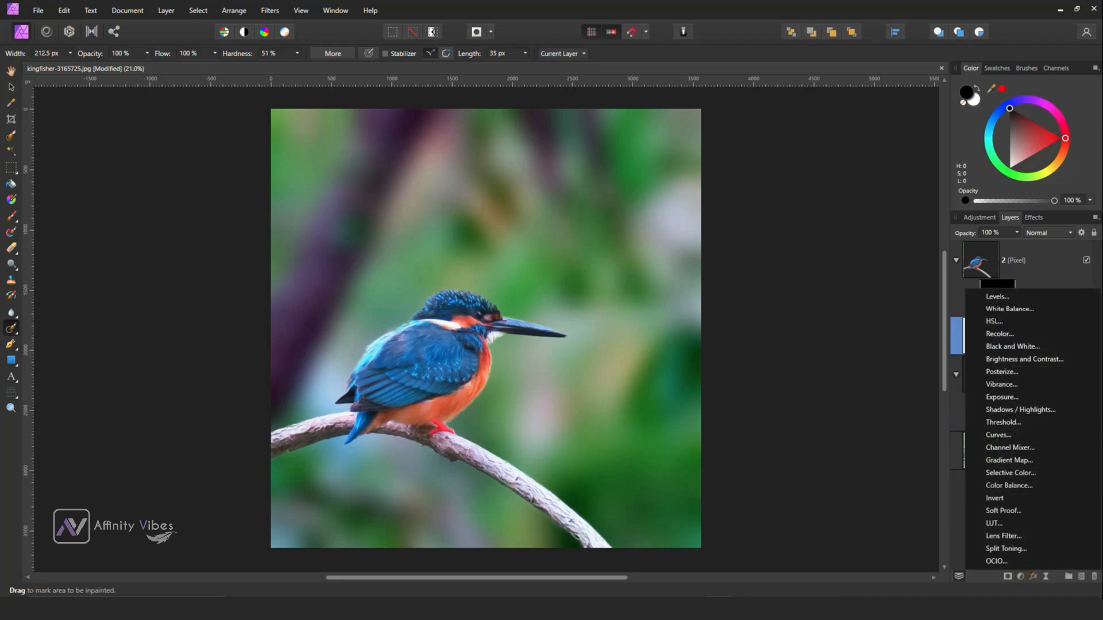
# - Add a Curves adjustment shaped into an S for extra background contrast
pyautogui.click(999, 435)
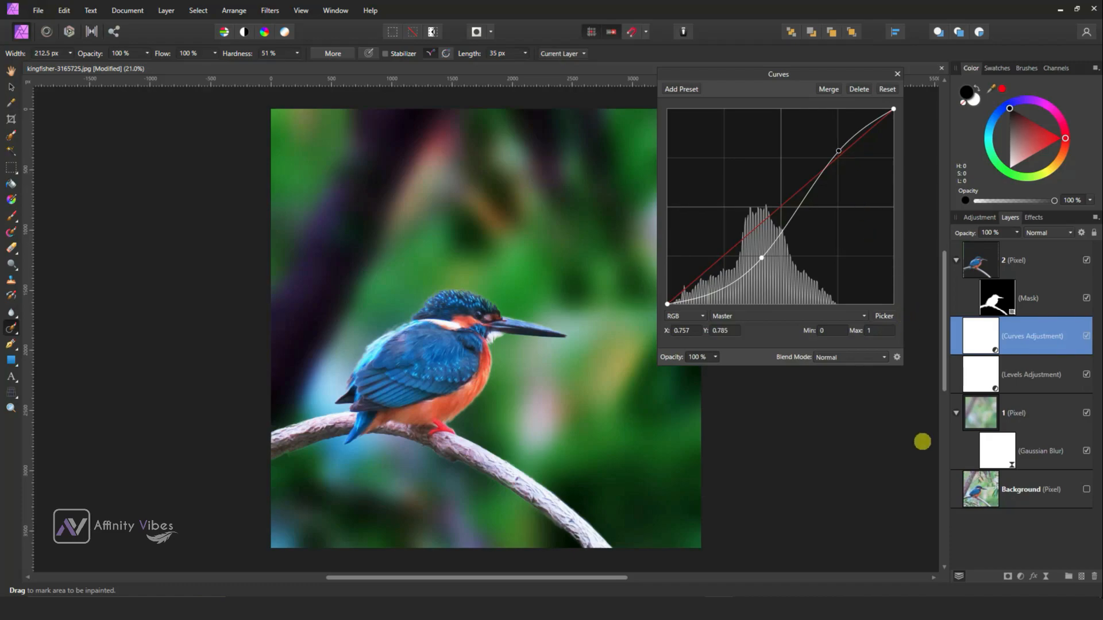
pyautogui.moveTo(896, 74)
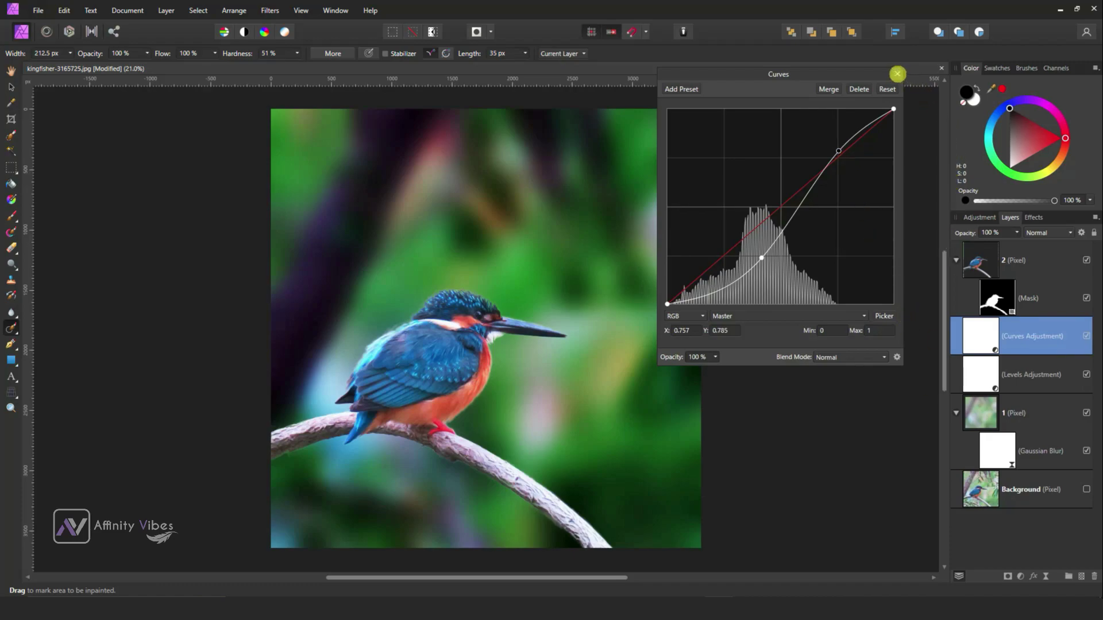
pyautogui.click(897, 74)
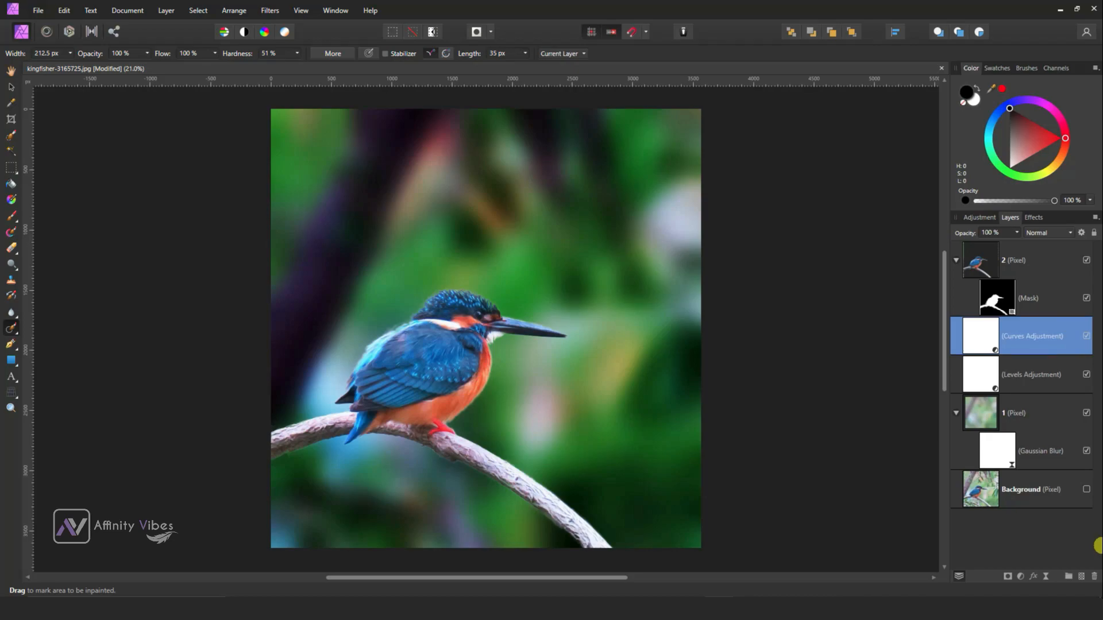
# - Add a Vibrance adjustment at 100% and return to the kingfisher layer
pyautogui.click(956, 413)
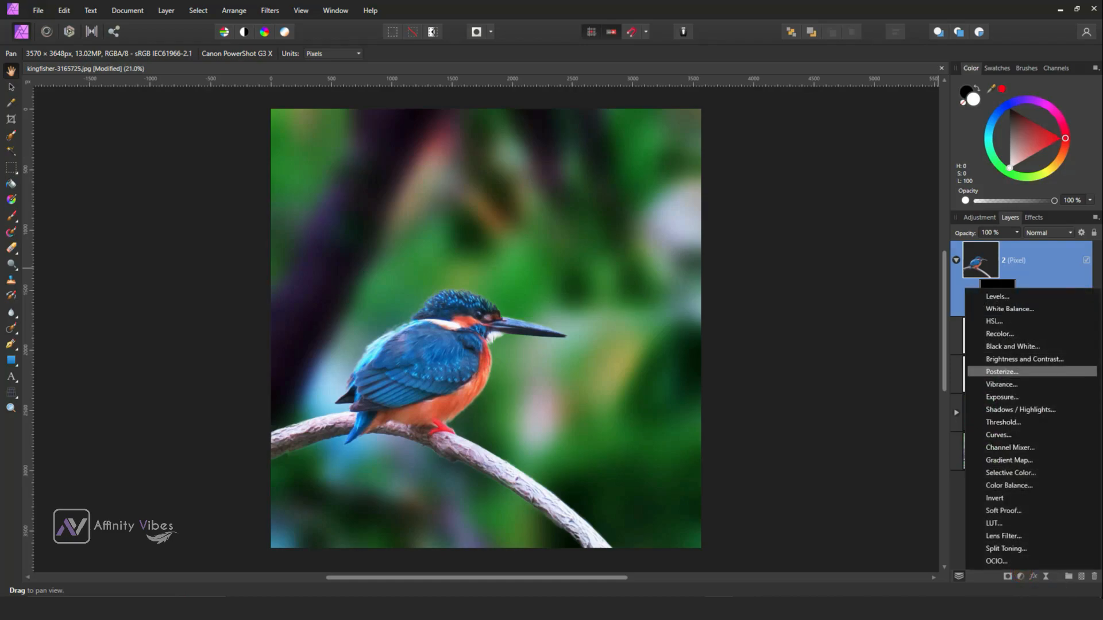
pyautogui.moveTo(1002, 397)
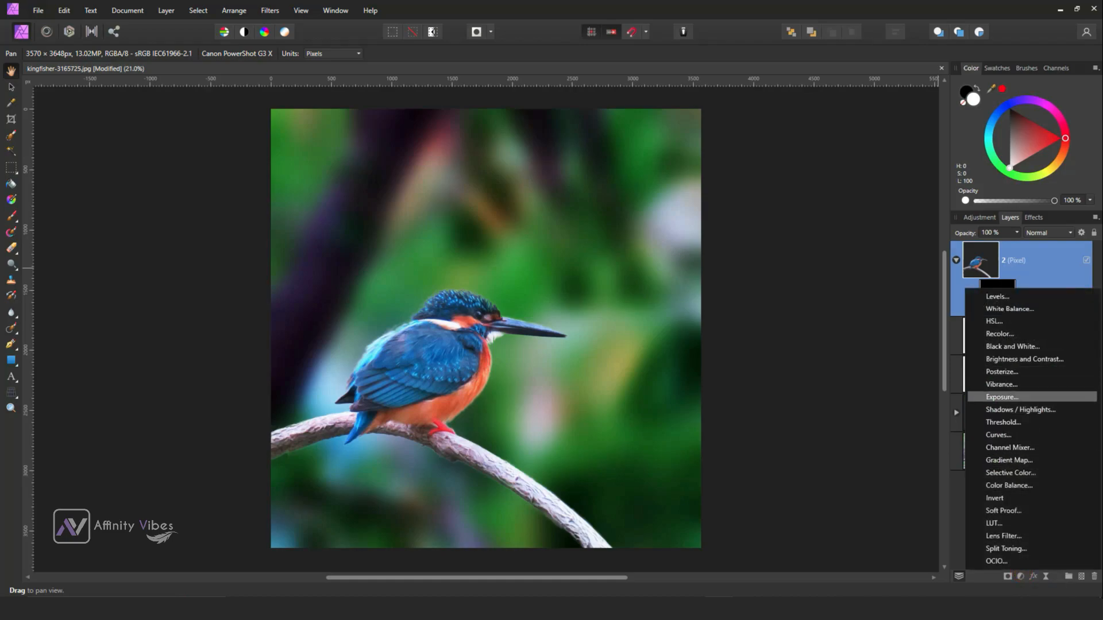
pyautogui.click(1001, 385)
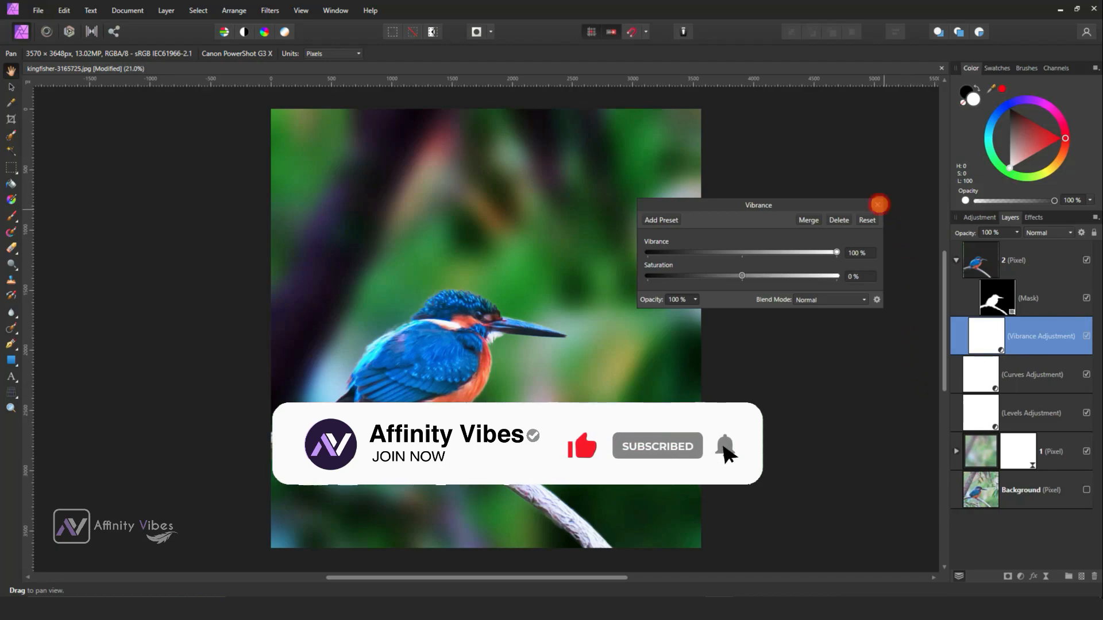
pyautogui.click(878, 204)
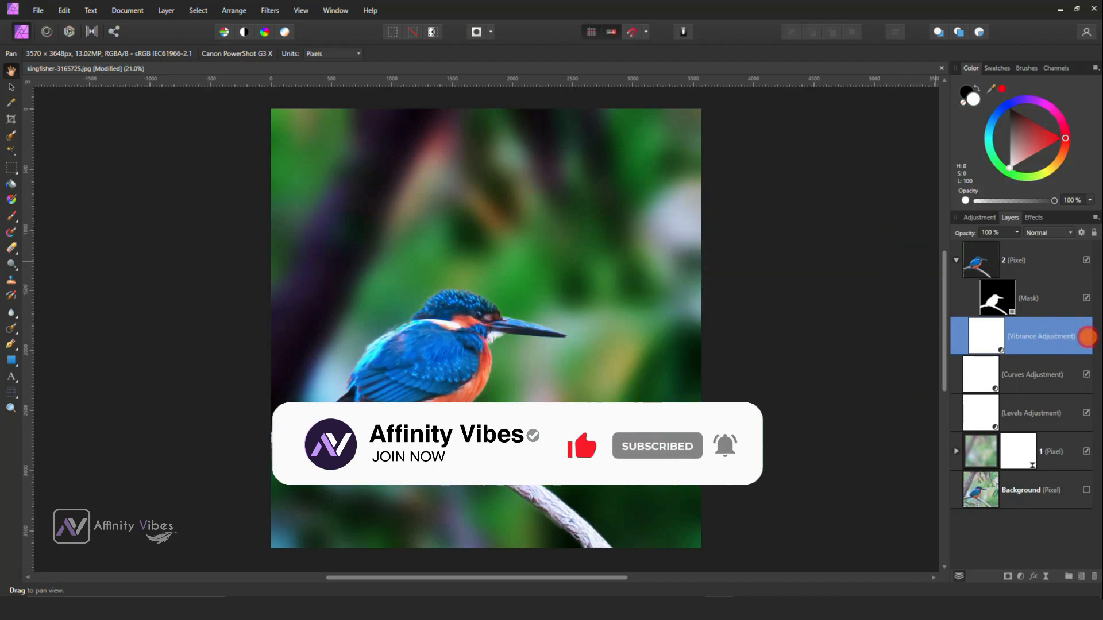
pyautogui.click(1012, 260)
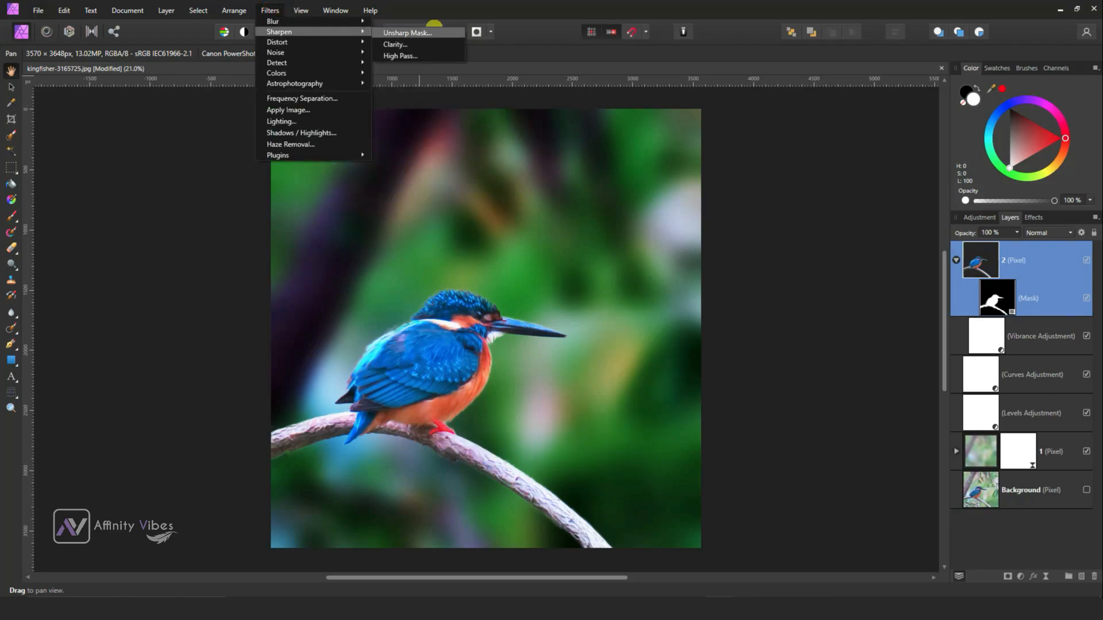
# - Apply an Unsharp Mask of radius 54 px, factor 0.99, threshold 74% to layer 2
pyautogui.click(407, 32)
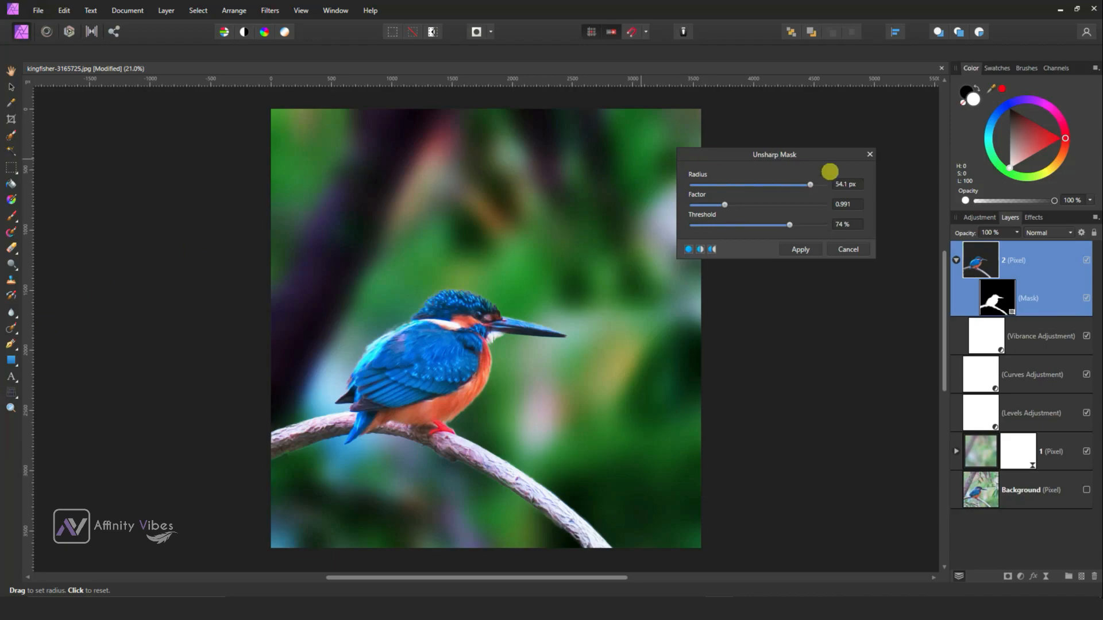
pyautogui.click(799, 249)
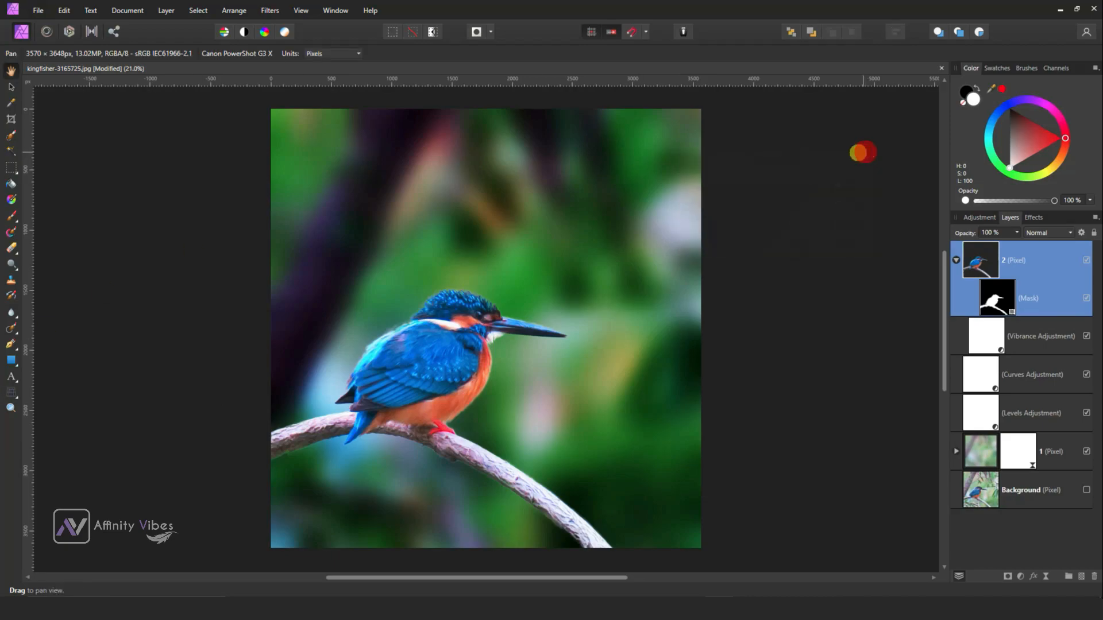